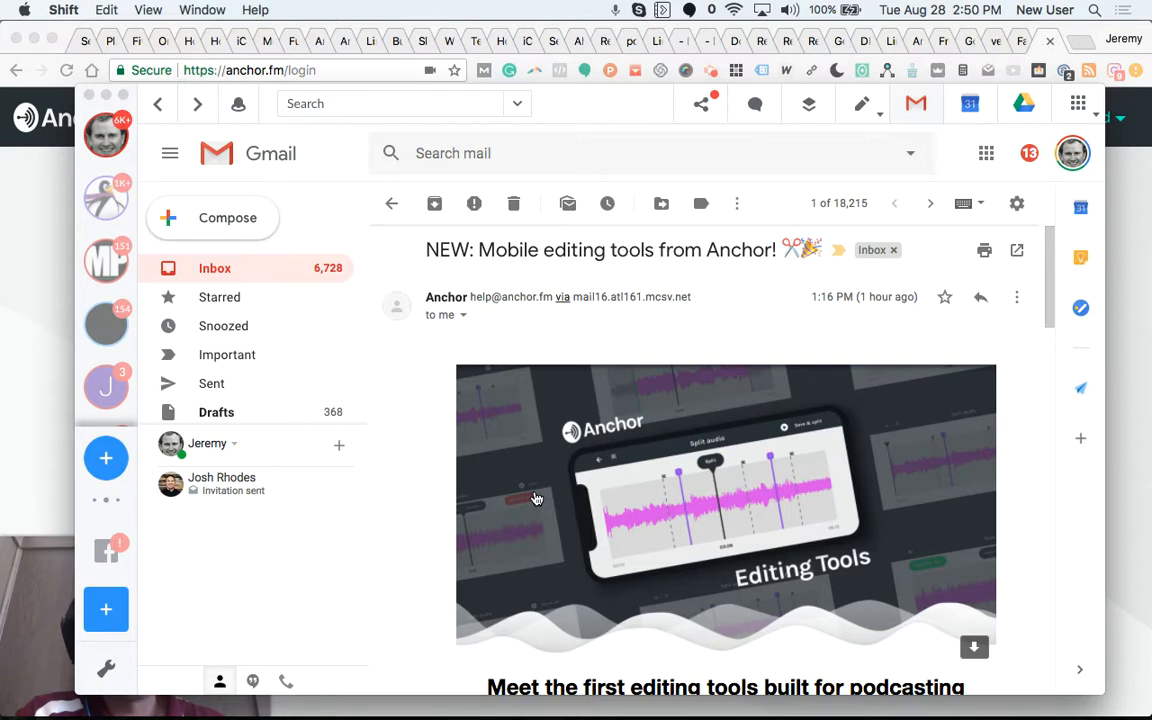
pyautogui.moveTo(463, 490)
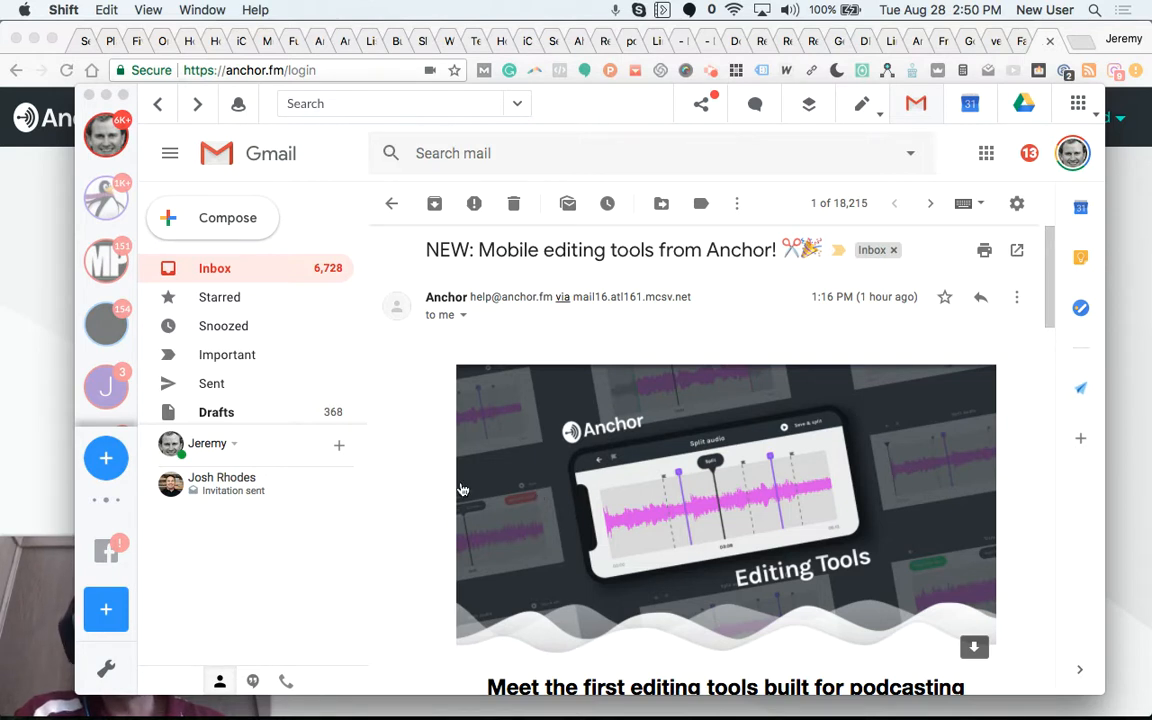
# Scroll the Anchor email past the banner and intro to the What's new list.
pyautogui.scroll(-3)
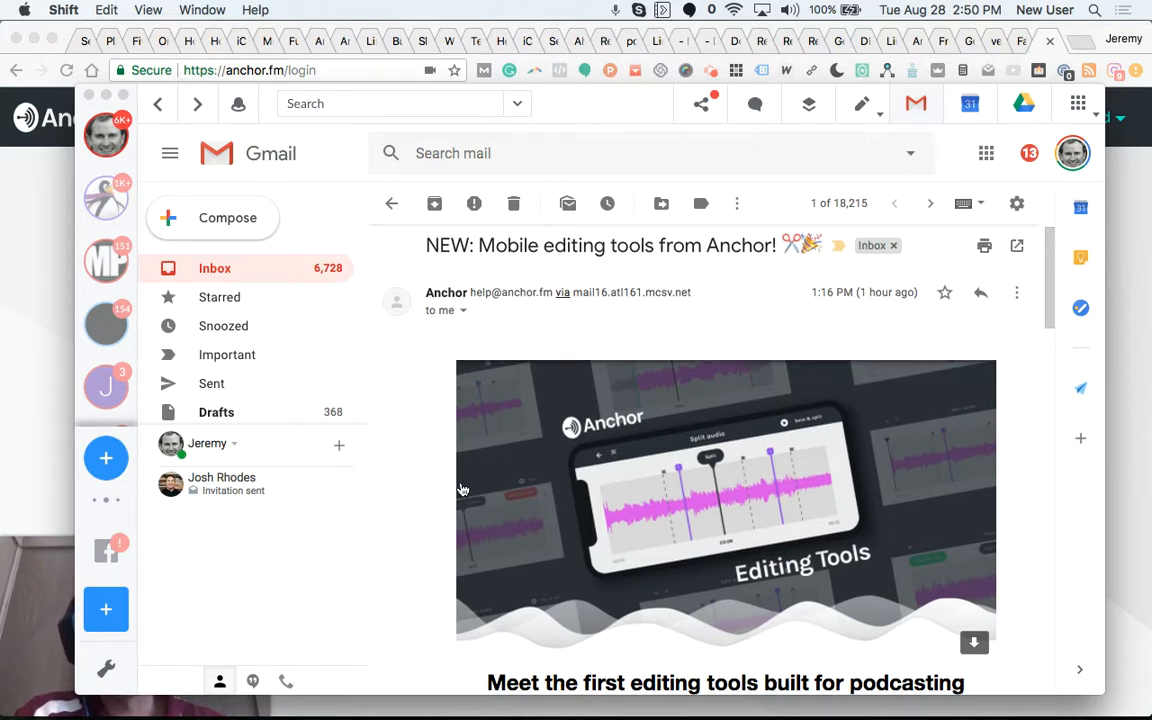
pyautogui.scroll(-3)
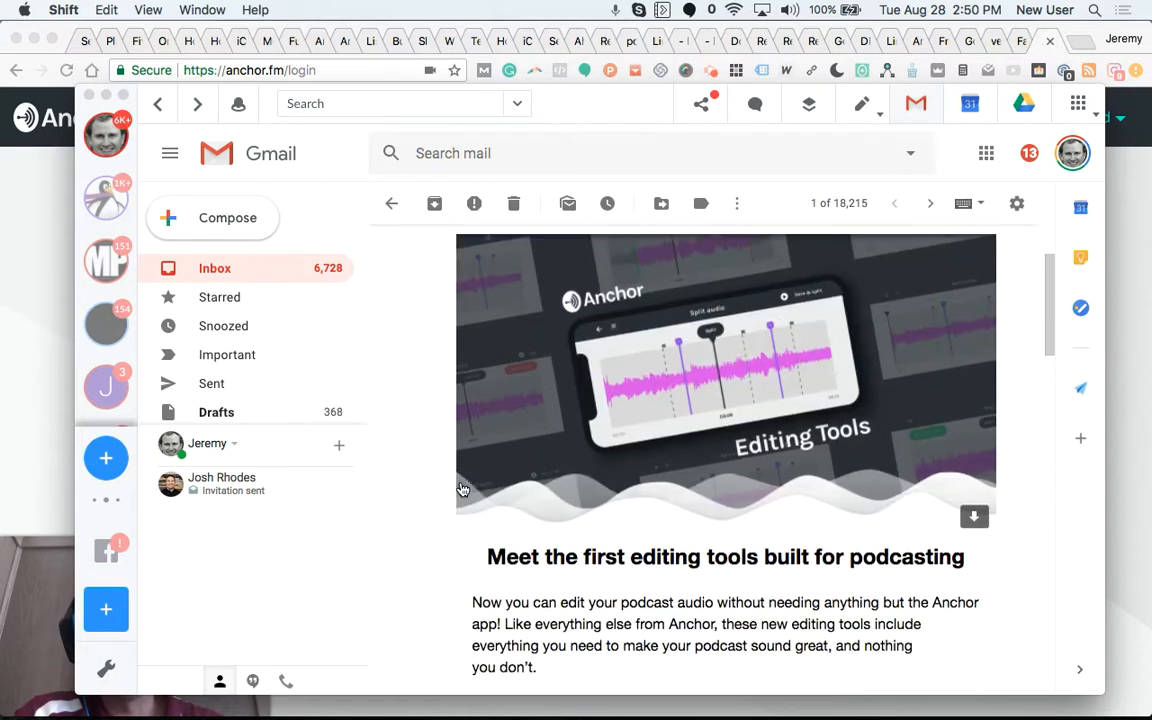
pyautogui.scroll(-3)
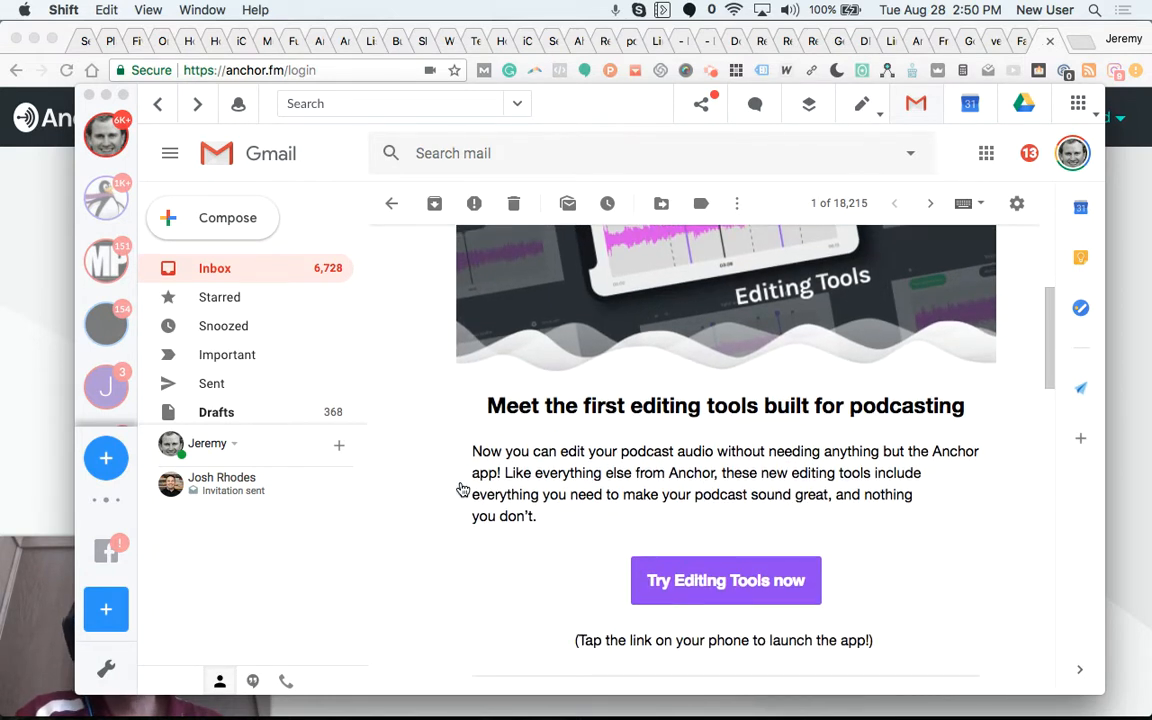
pyautogui.scroll(-3)
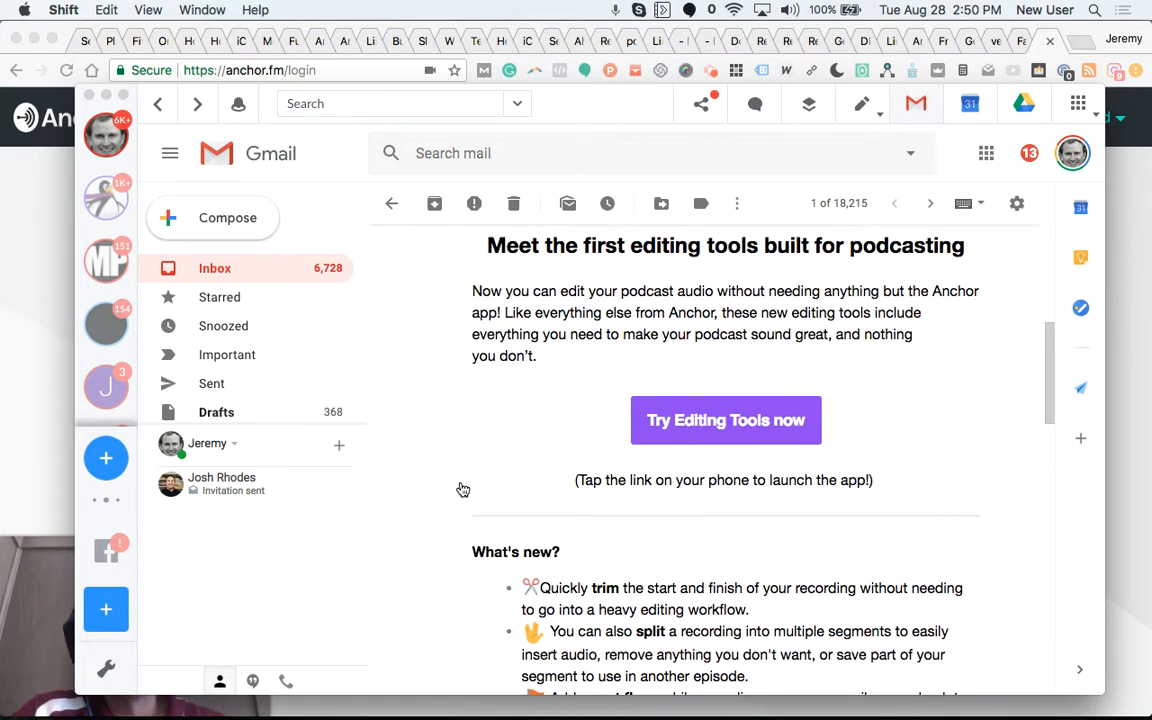
# Select the first What's new bullet about trimming a recording's start and finish.
pyautogui.scroll(-3)
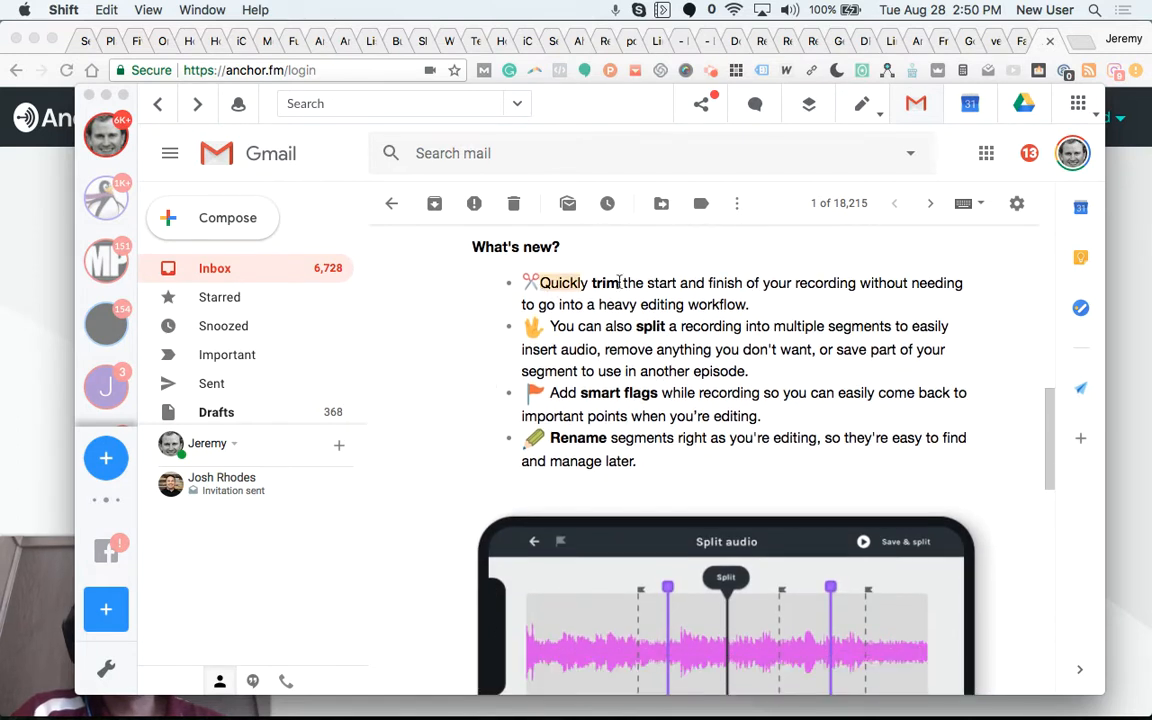
pyautogui.moveTo(537, 282); pyautogui.dragTo(748, 304)
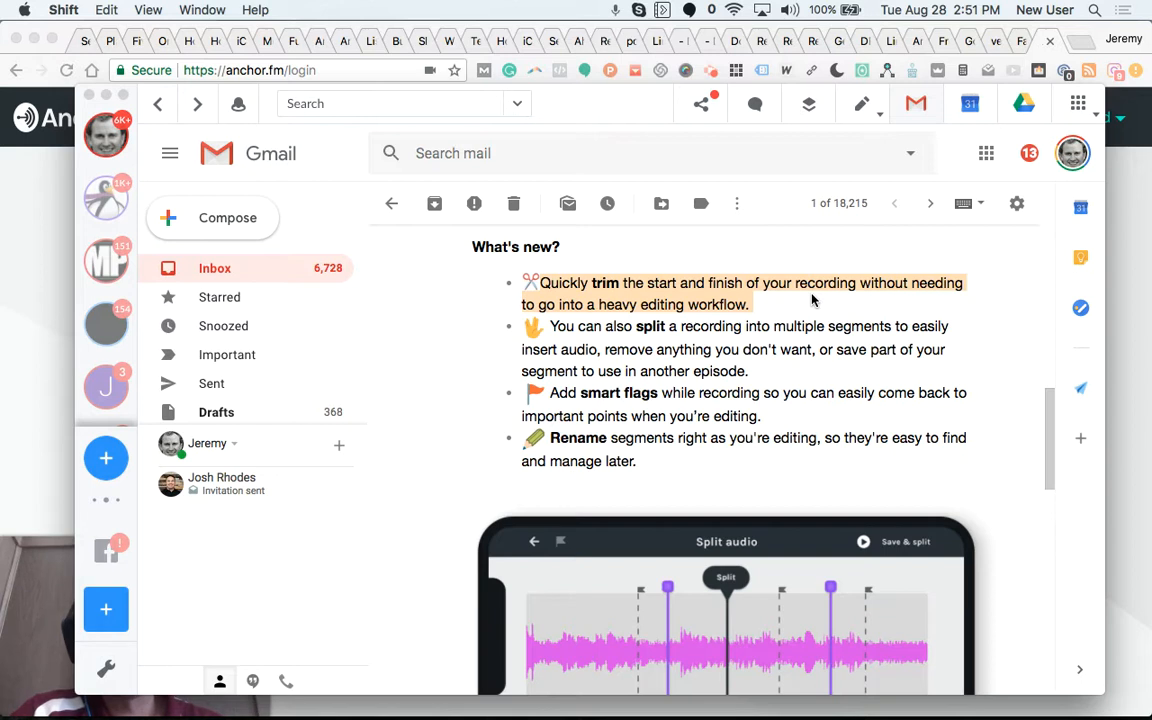
pyautogui.scroll(-3)
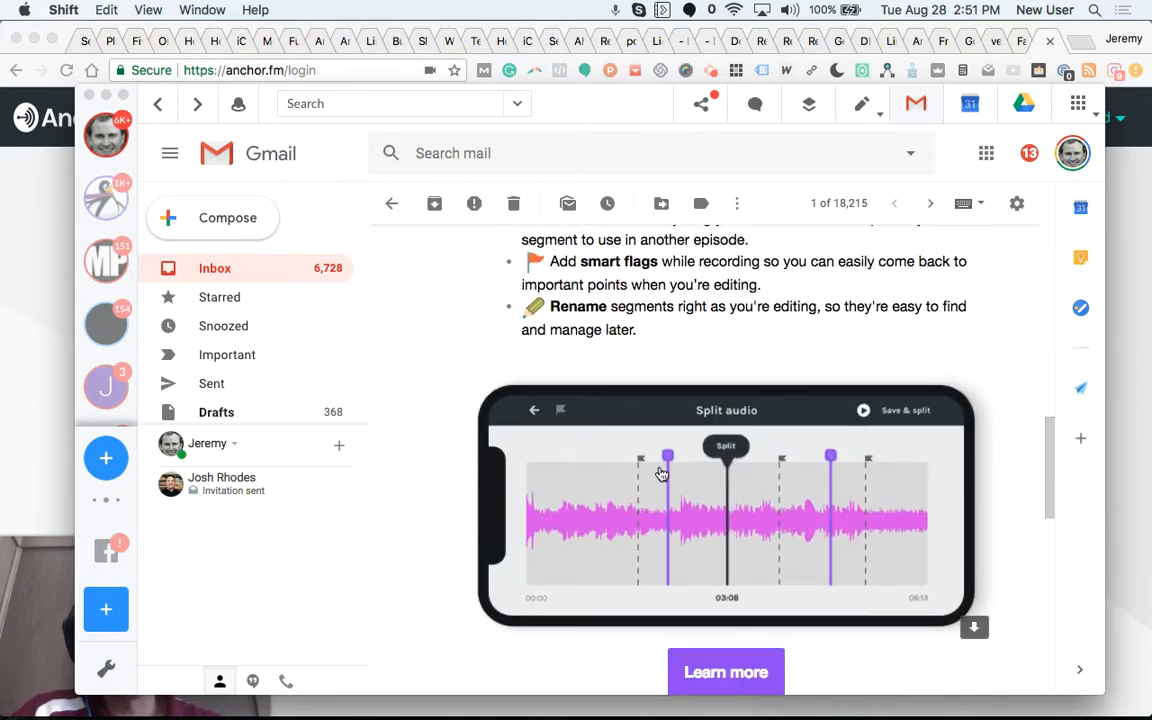
pyautogui.moveTo(522, 510)
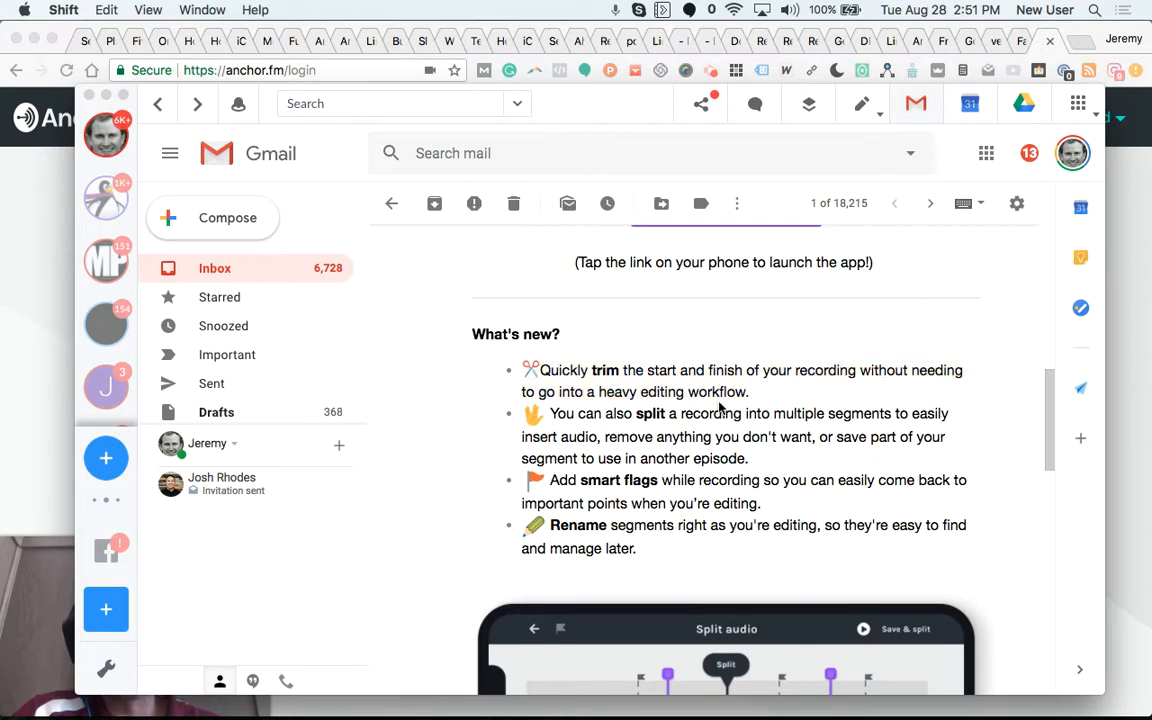
# Scroll through the split-into-segments and rename-segments bullets of the What's new list.
pyautogui.scroll(-3)
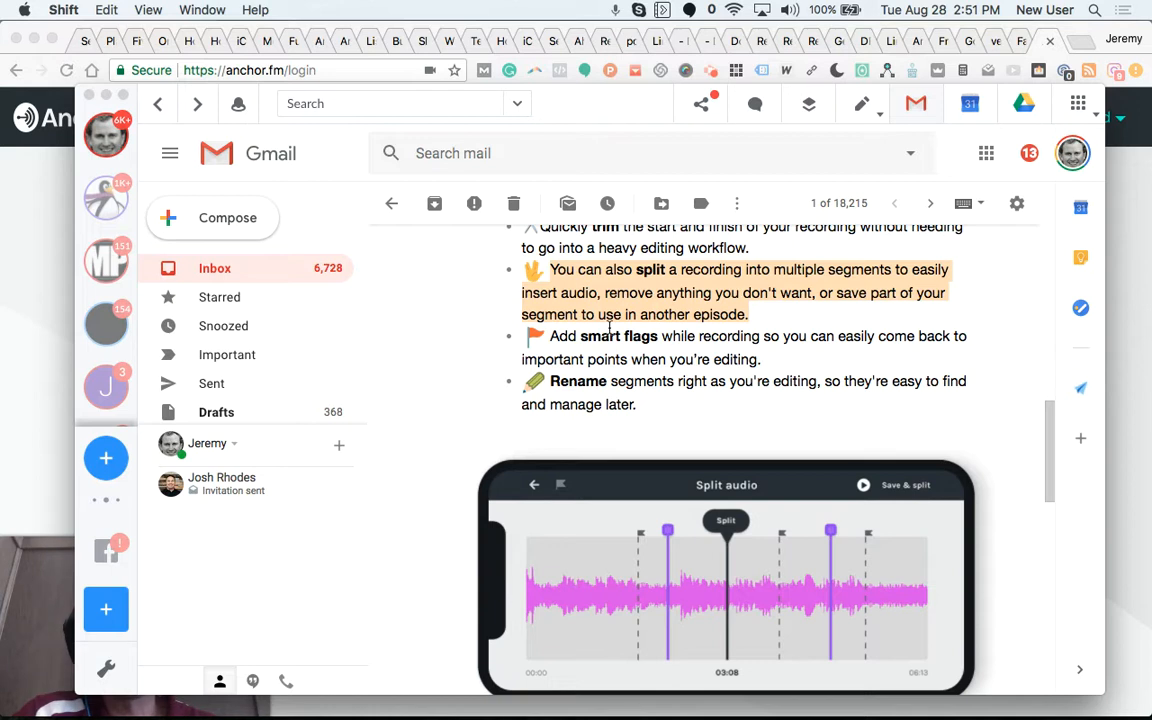
pyautogui.scroll(-3)
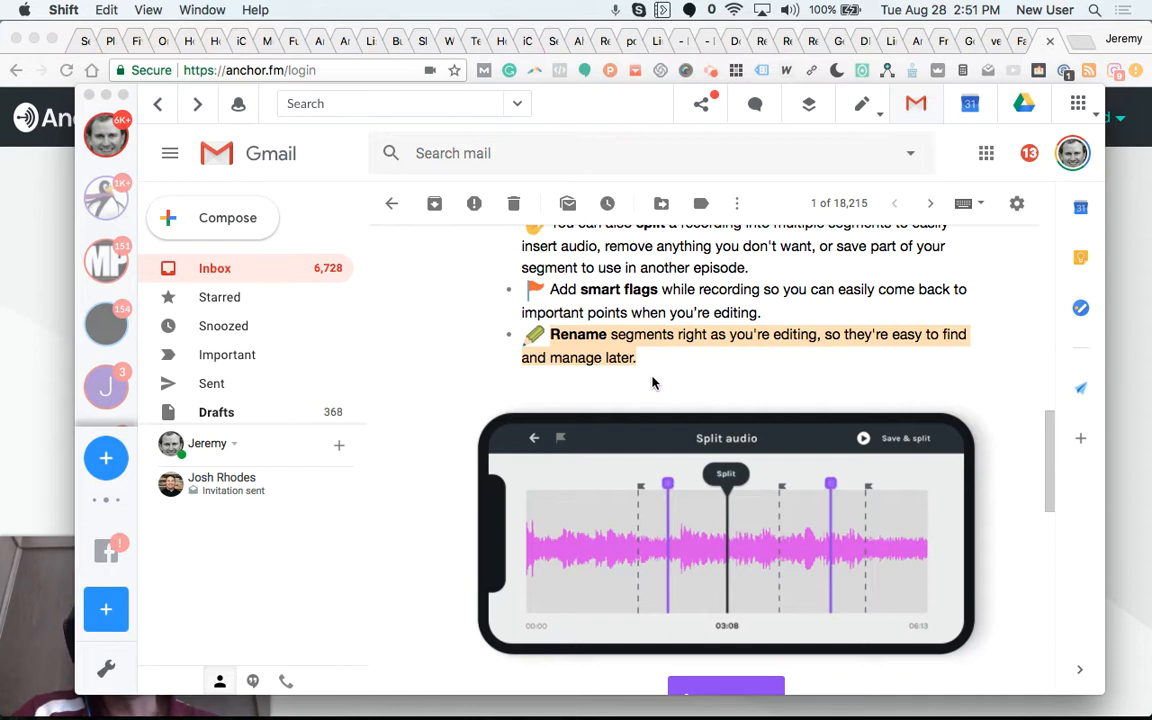
pyautogui.scroll(-3)
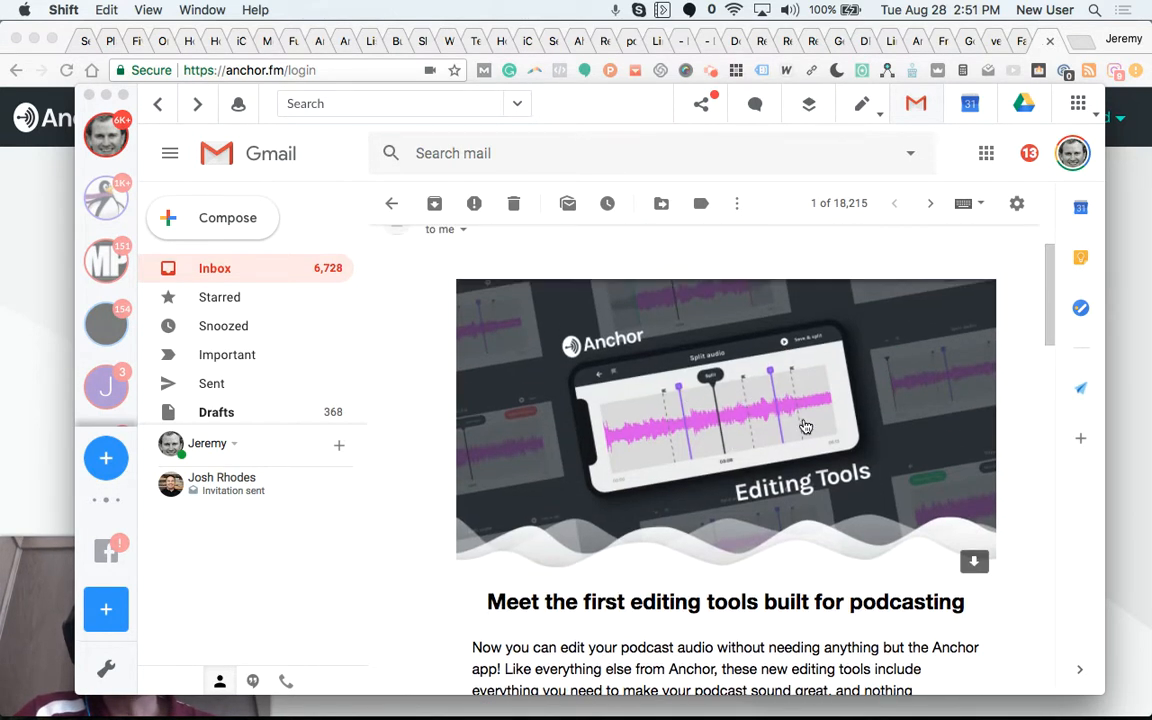
pyautogui.moveTo(730, 380)
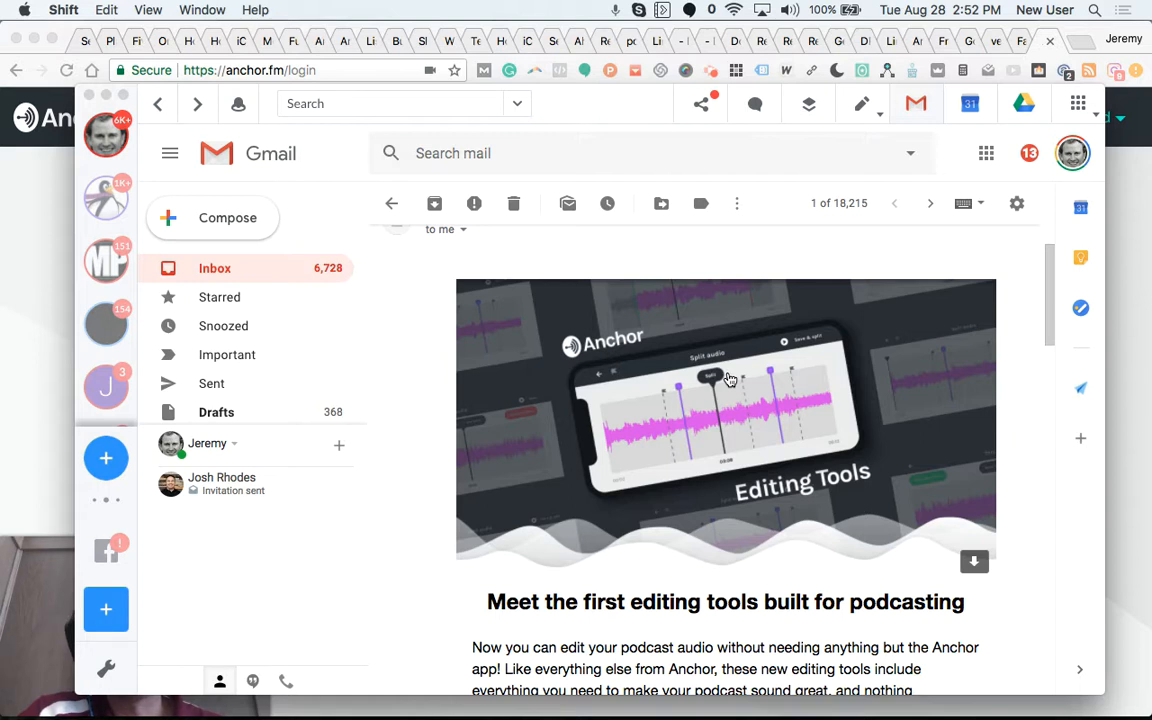
pyautogui.moveTo(701, 398)
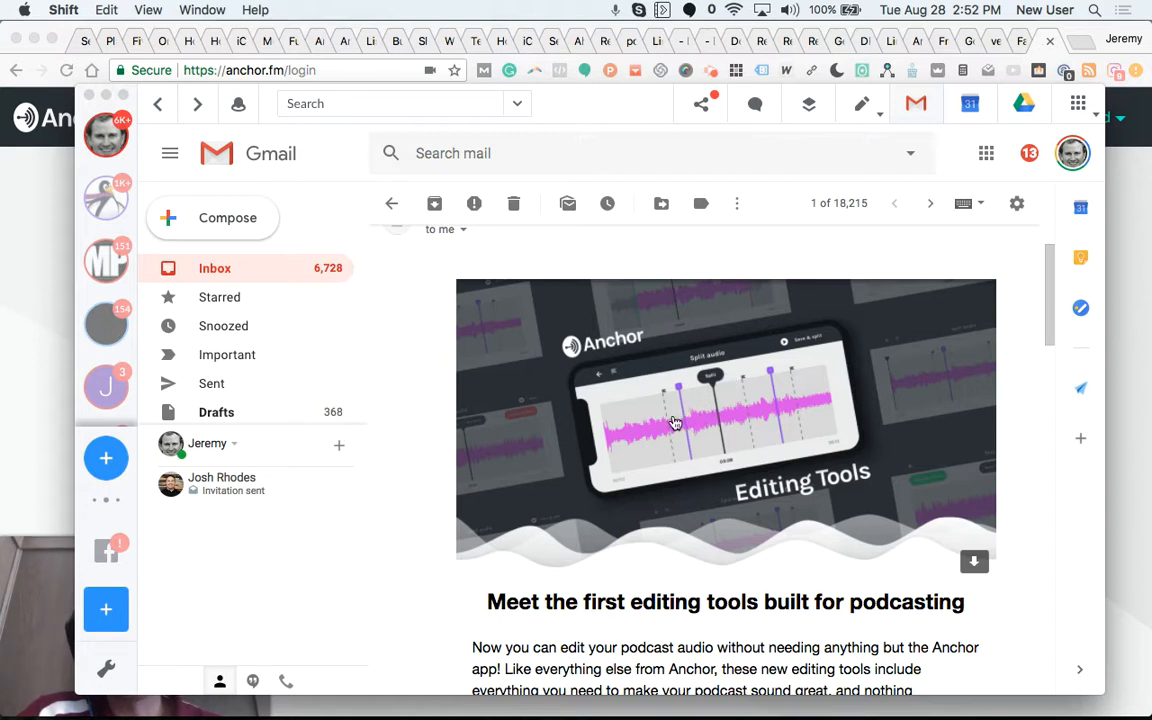
pyautogui.moveTo(110, 235)
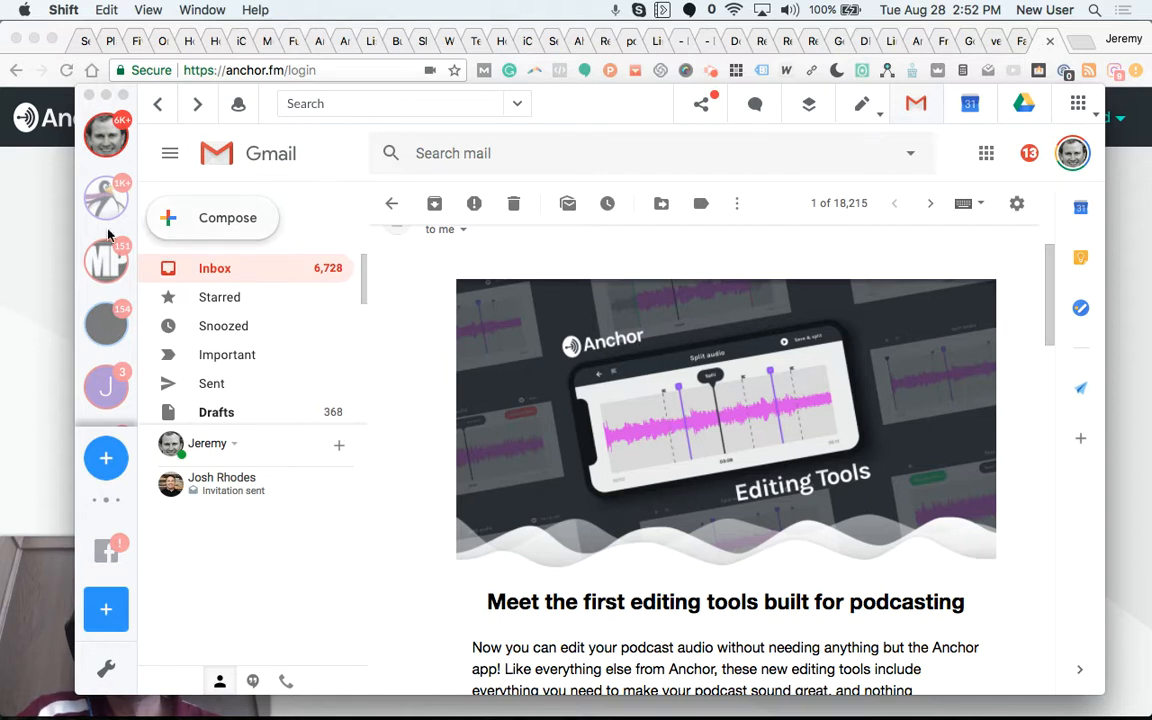